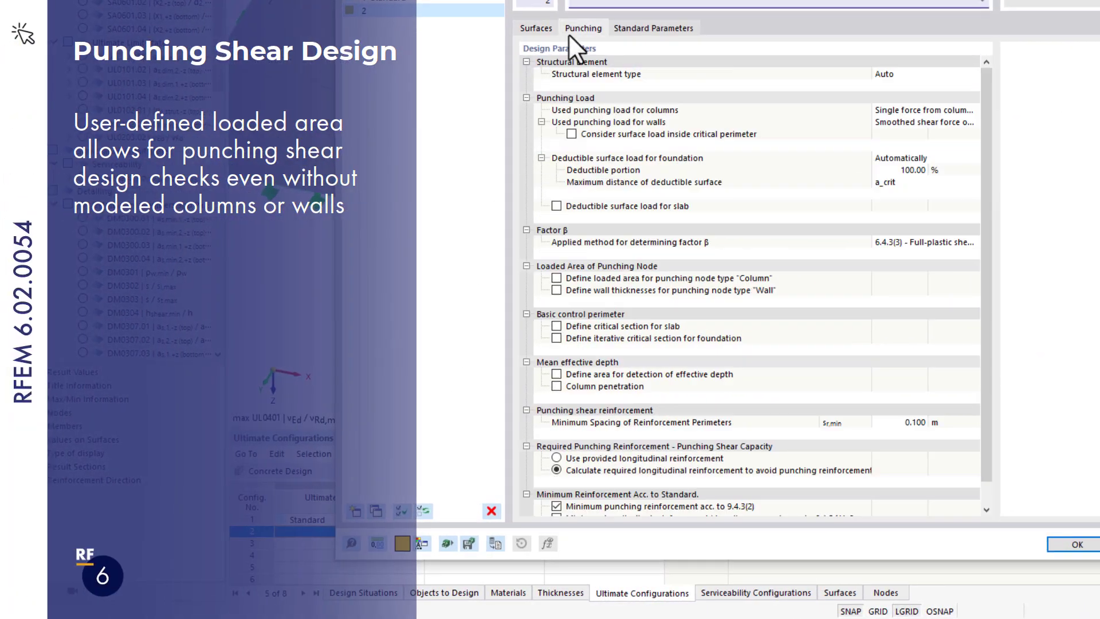
- Enable column loaded area 0.24 × 0.24 m and wall thicknesses for punching nodes, then confirm
left_click(556, 277)
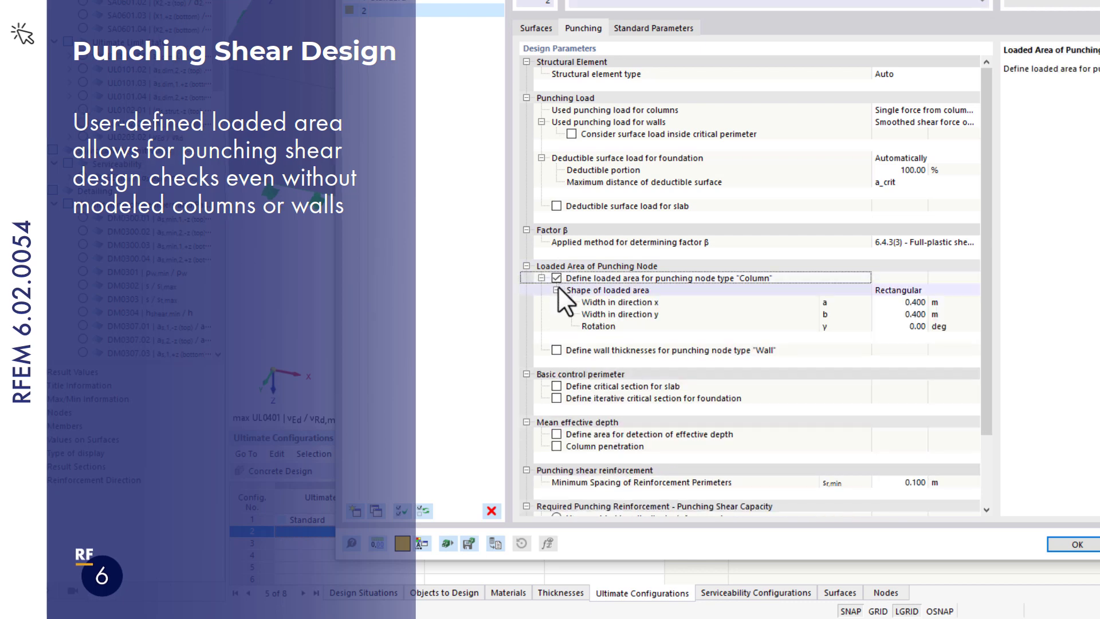
left_click(557, 349)
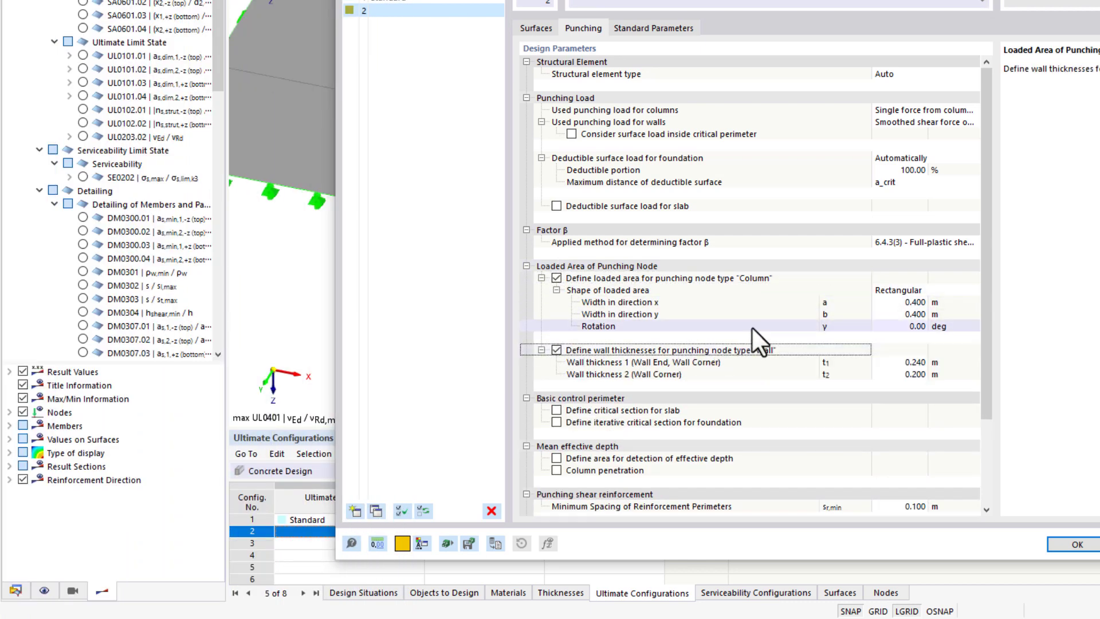
left_click(908, 302)
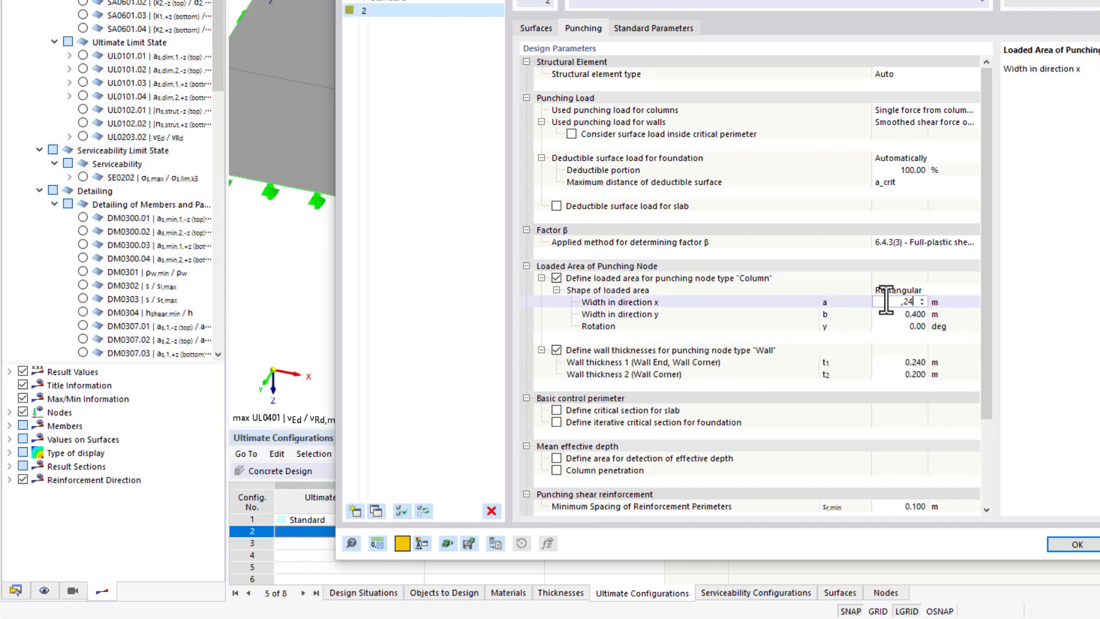
left_click(905, 314)
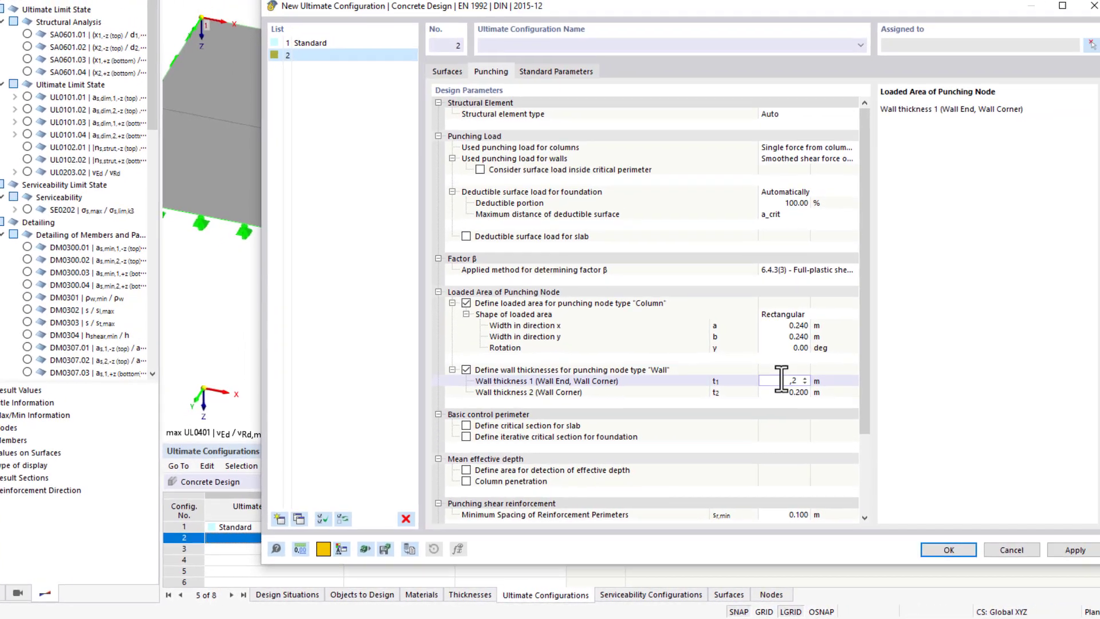
left_click(947, 549)
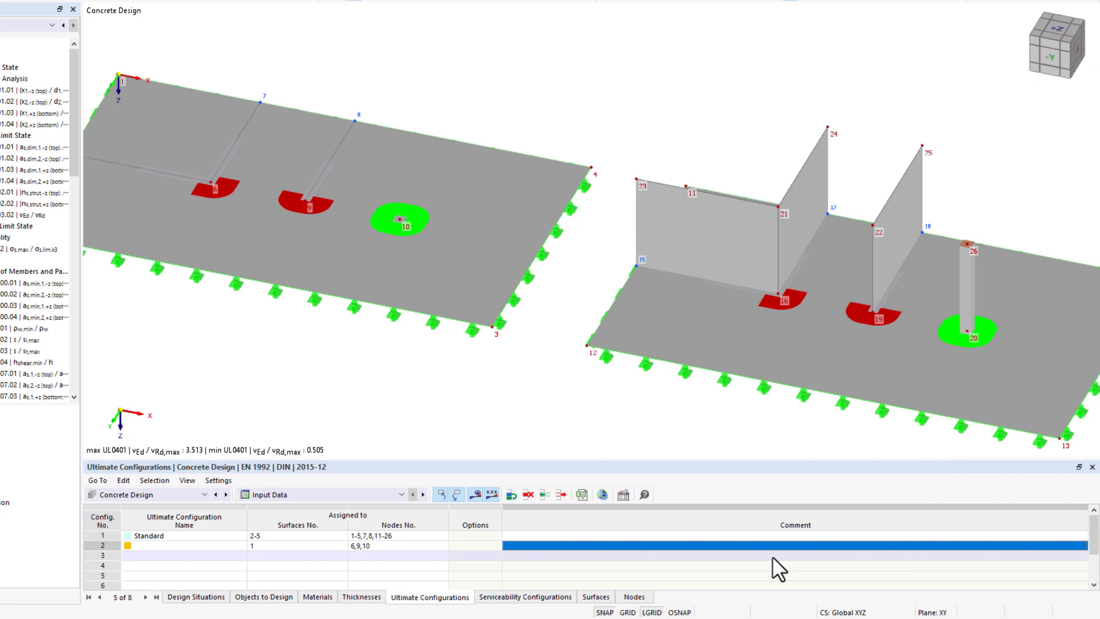
mouse_move(523, 440)
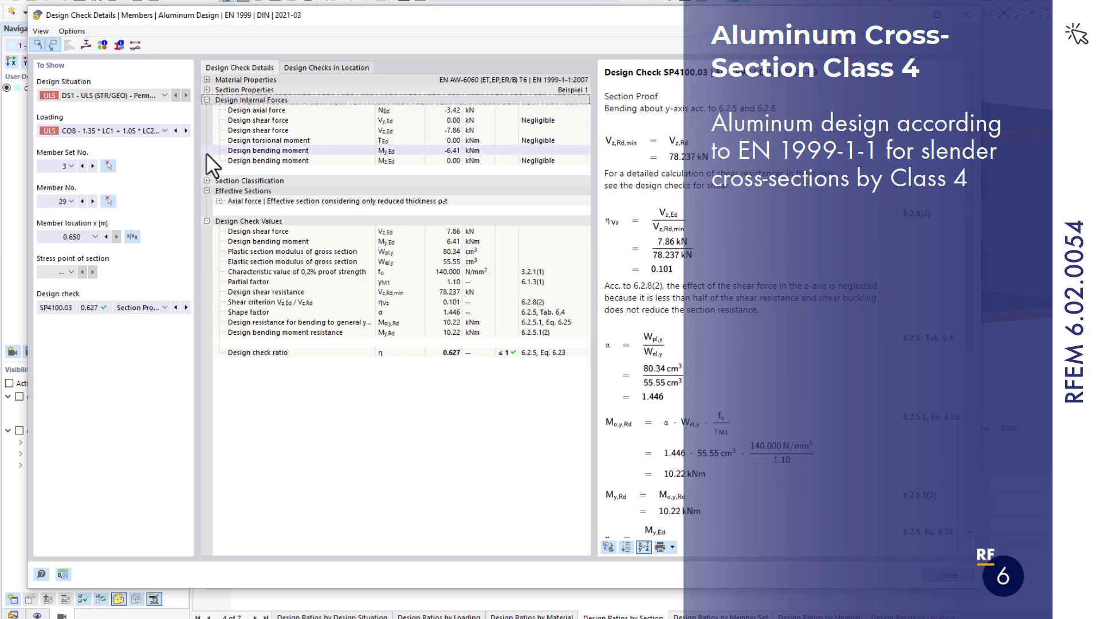
- Expand Section Classification and the Class 4 axial-force classification details for member 29
left_click(206, 180)
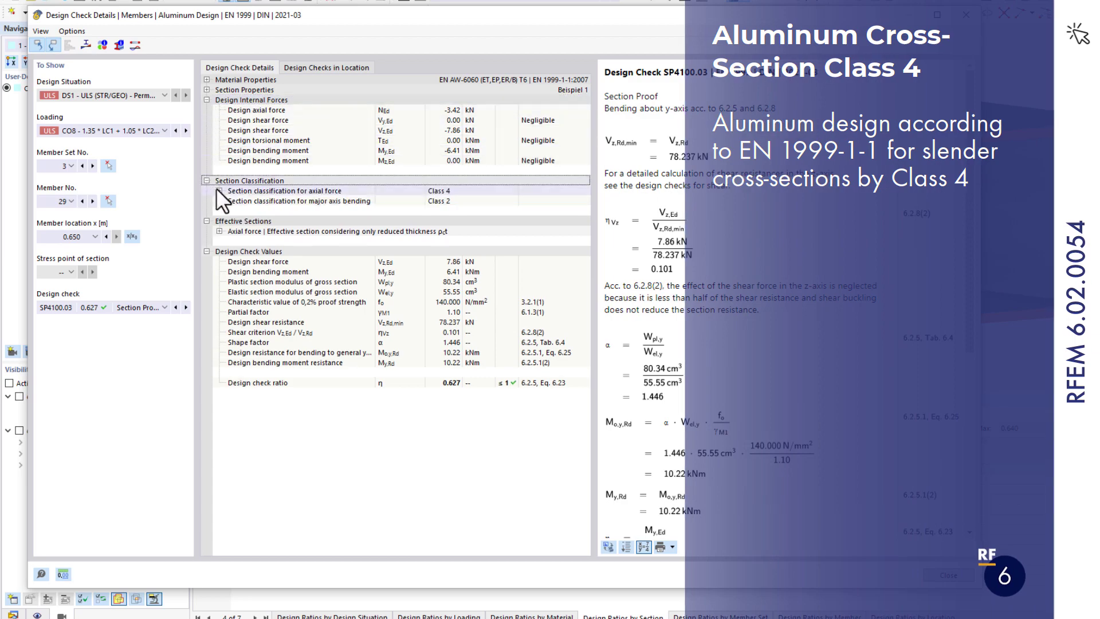
left_click(218, 191)
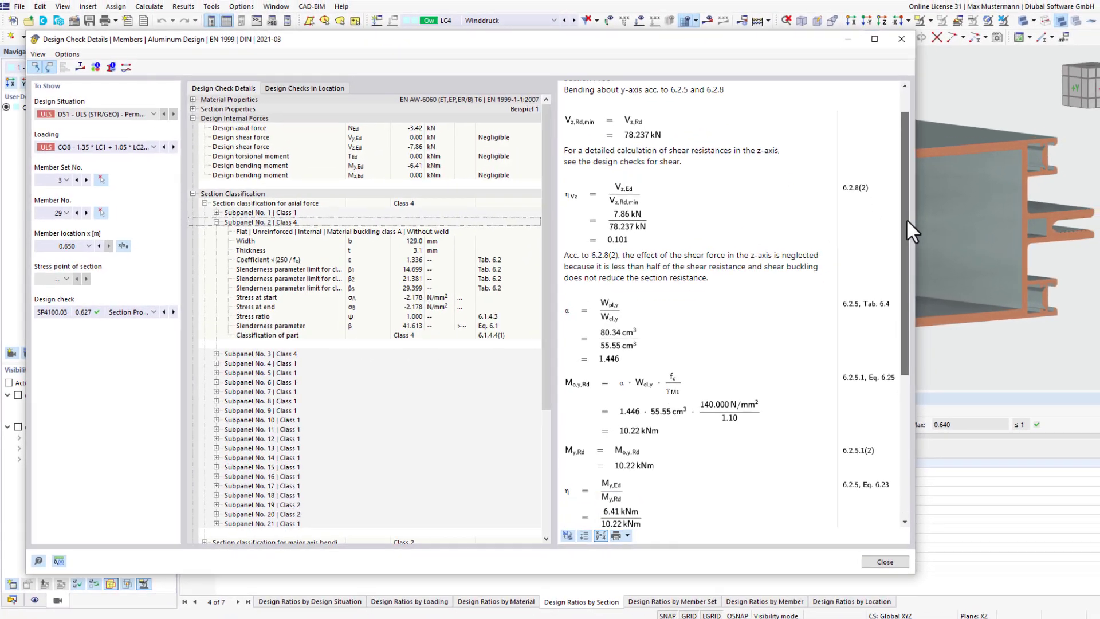
left_click(883, 561)
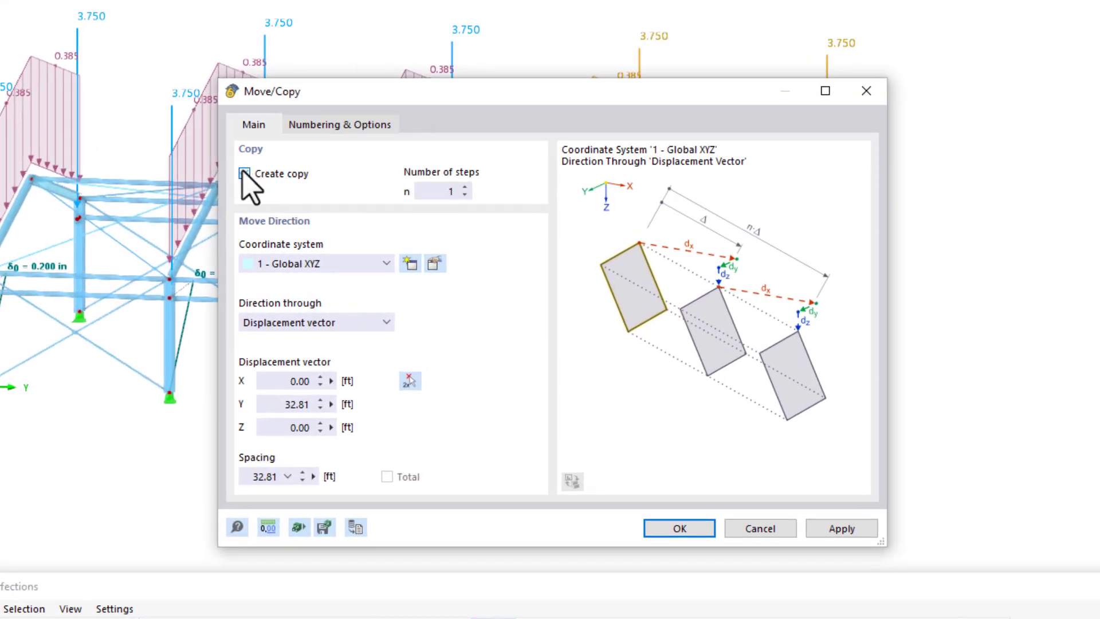
- Create a copy 32.81 ft along Y including loading and imperfections, and confirm
left_click(339, 124)
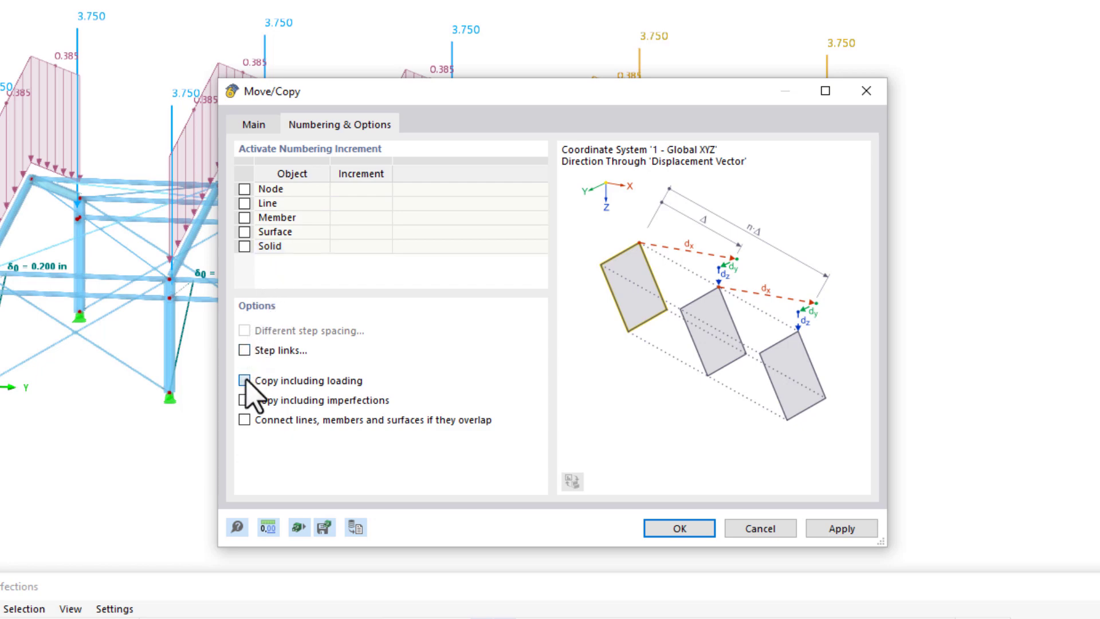
left_click(245, 380)
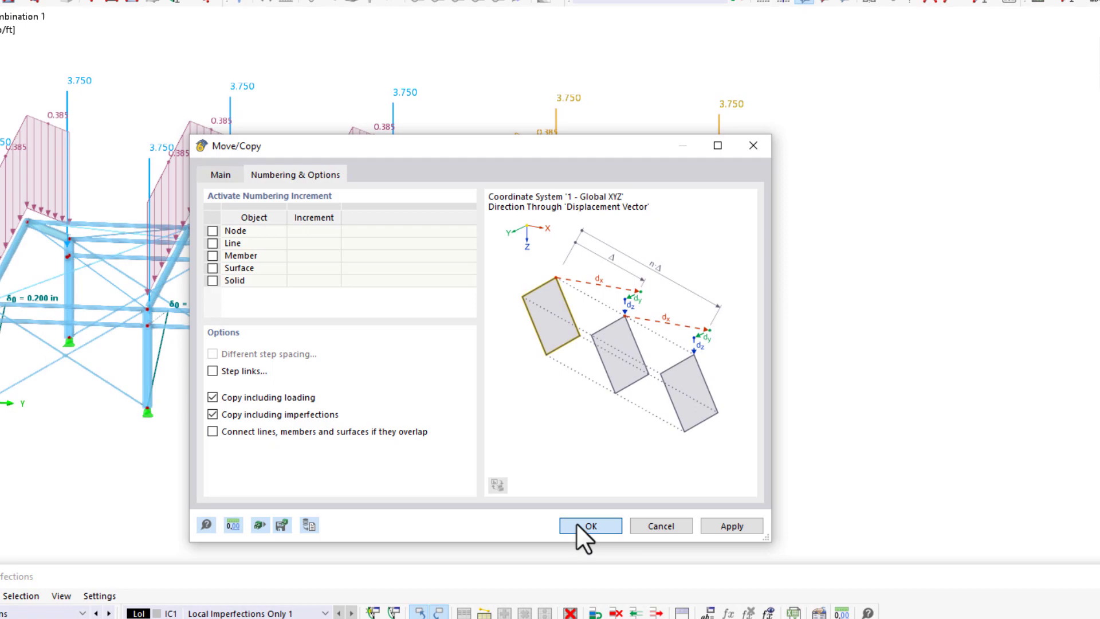
left_click(589, 524)
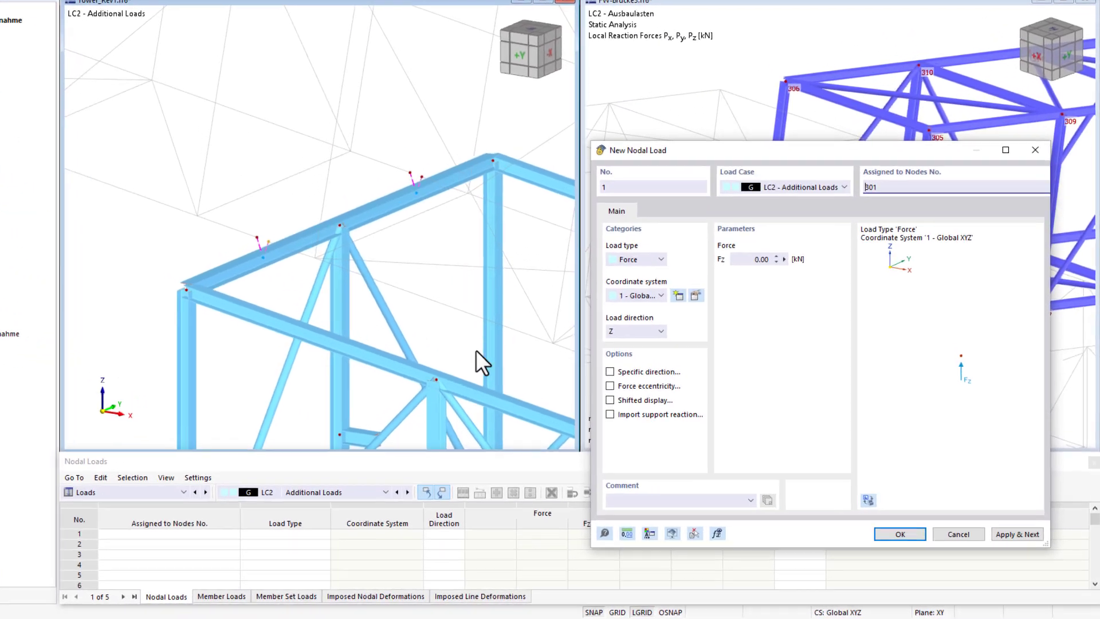
- Import the LC2 support reaction from FW-Brücke3 node 301 as a nodal load on node 301
left_click(609, 414)
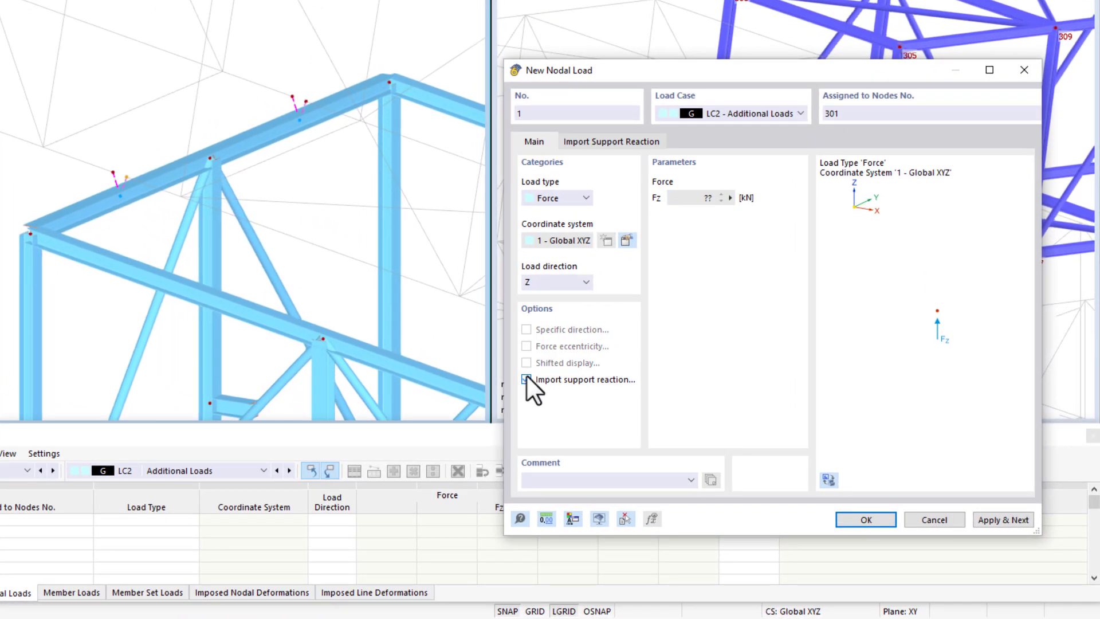
left_click(610, 141)
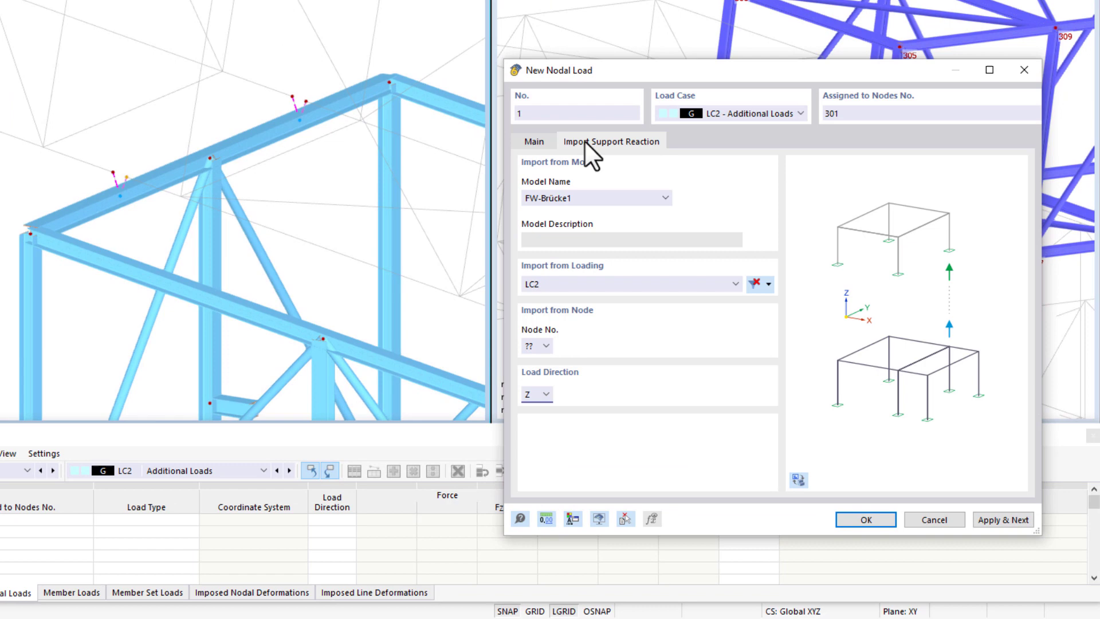
left_click(595, 198)
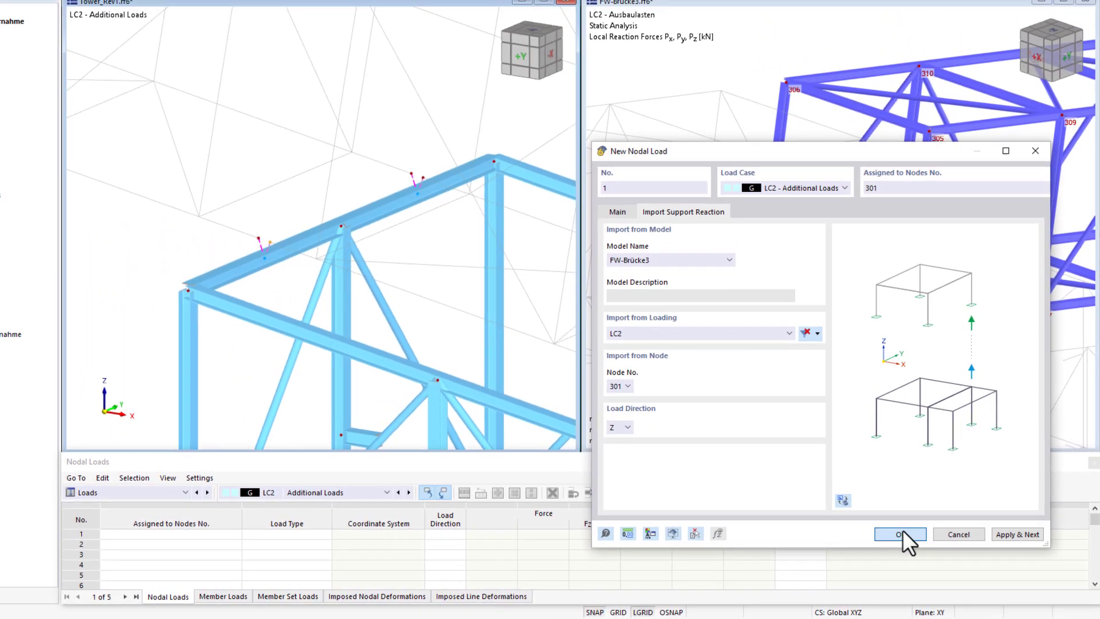
left_click(899, 533)
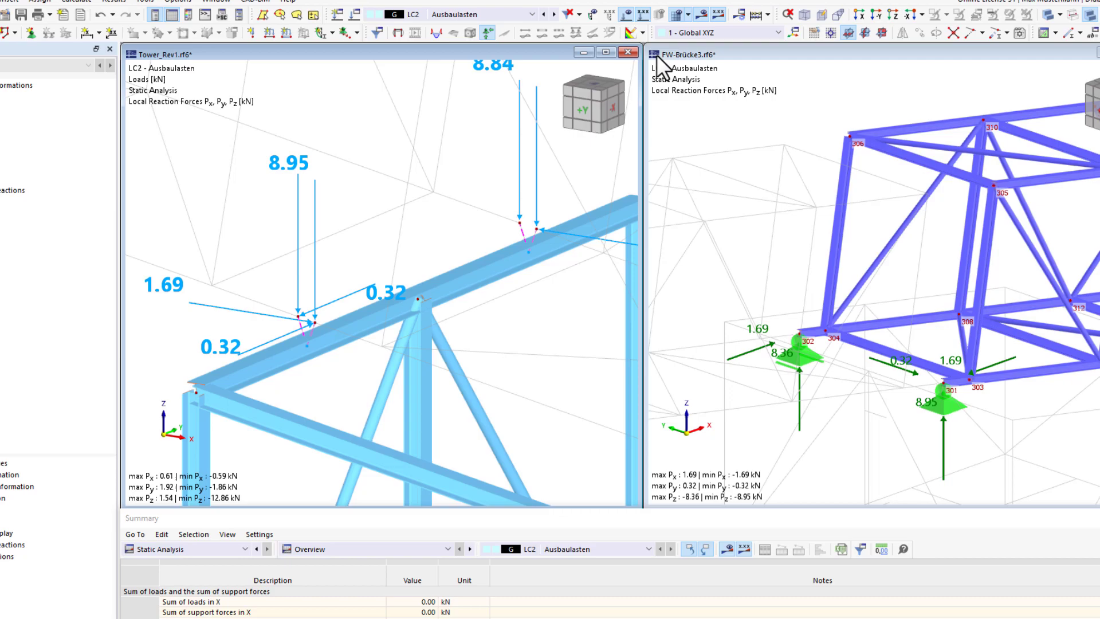
left_click(225, 23)
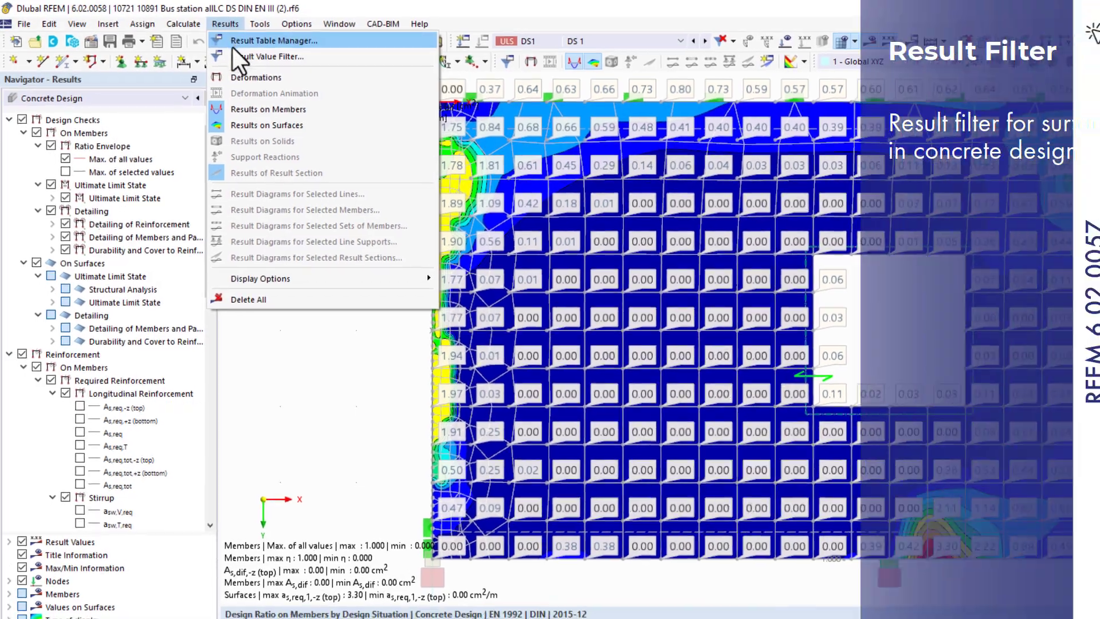
- Filter surface results to as,req,1,-z (top) greater than 0.01 cm²/m
left_click(270, 56)
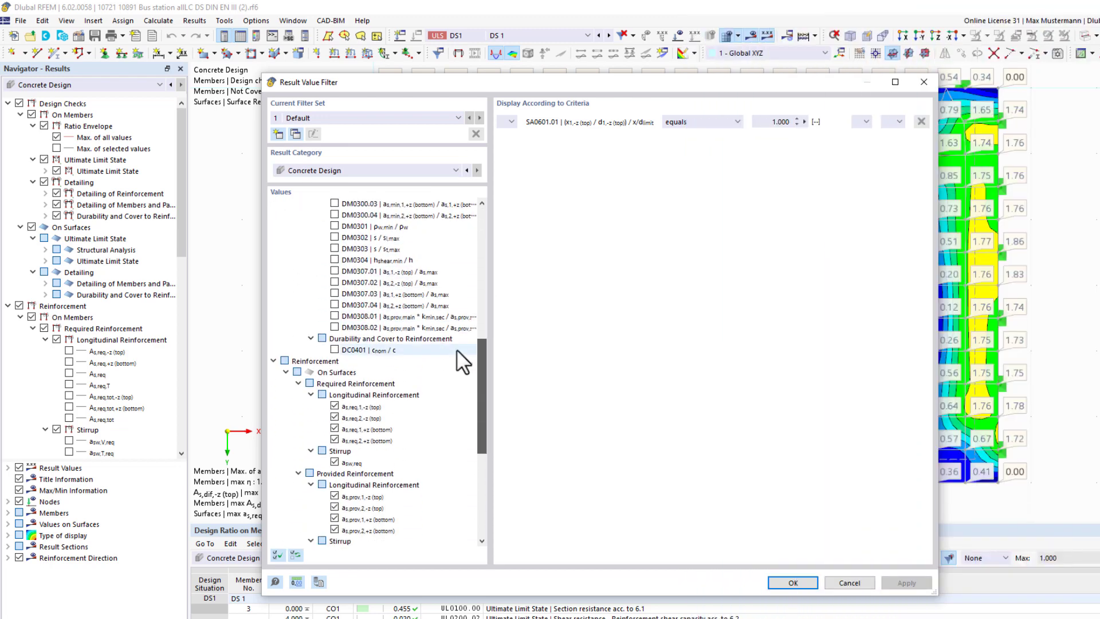
left_click(360, 406)
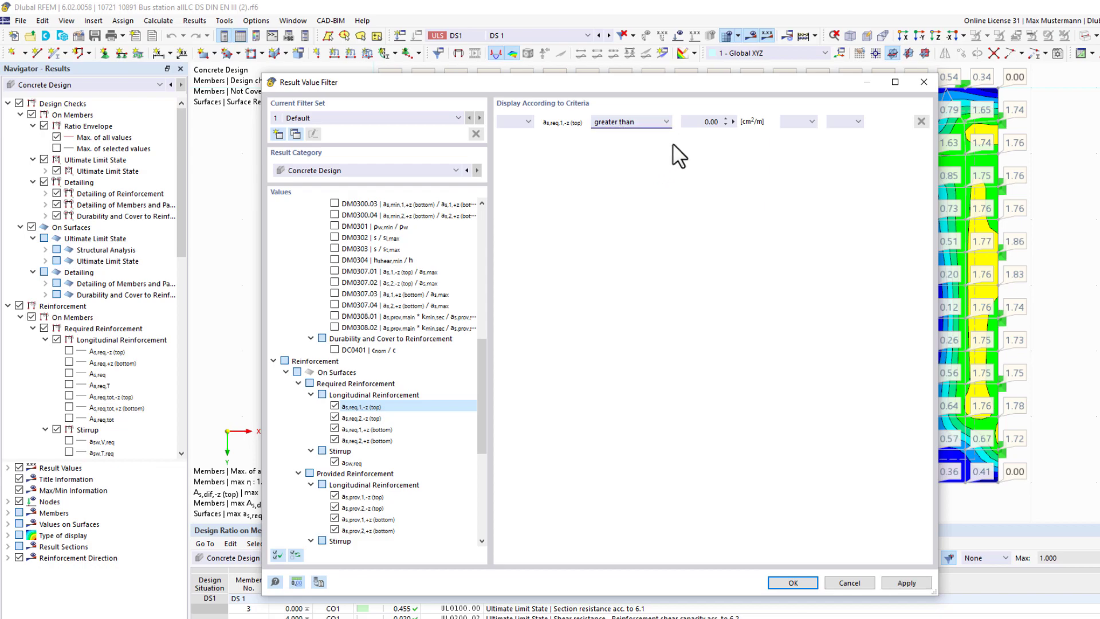
left_click(724, 122)
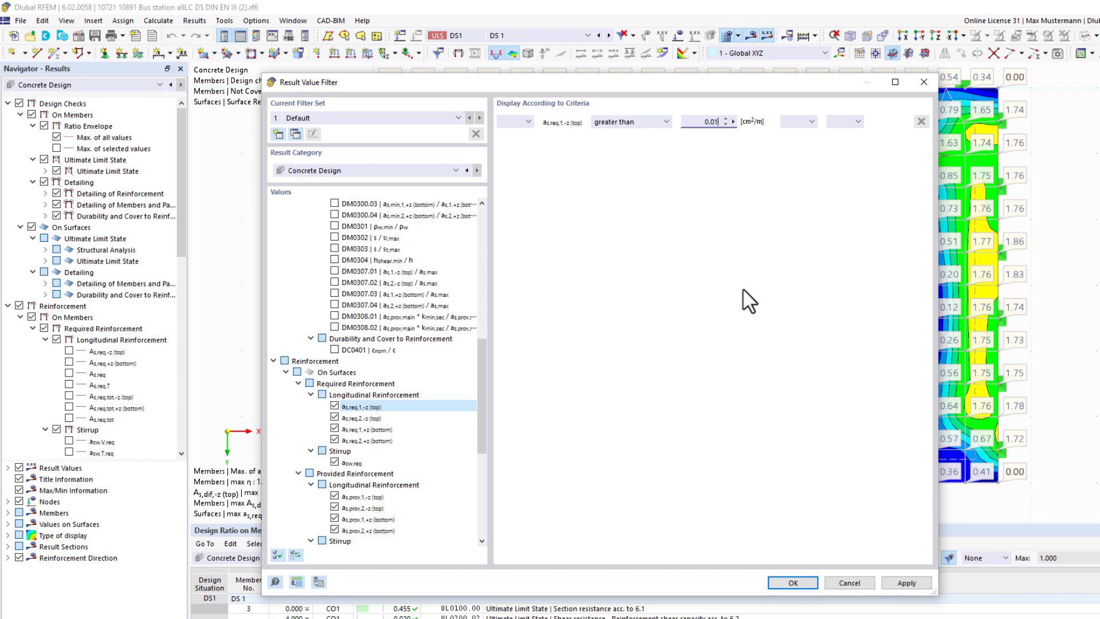
left_click(792, 583)
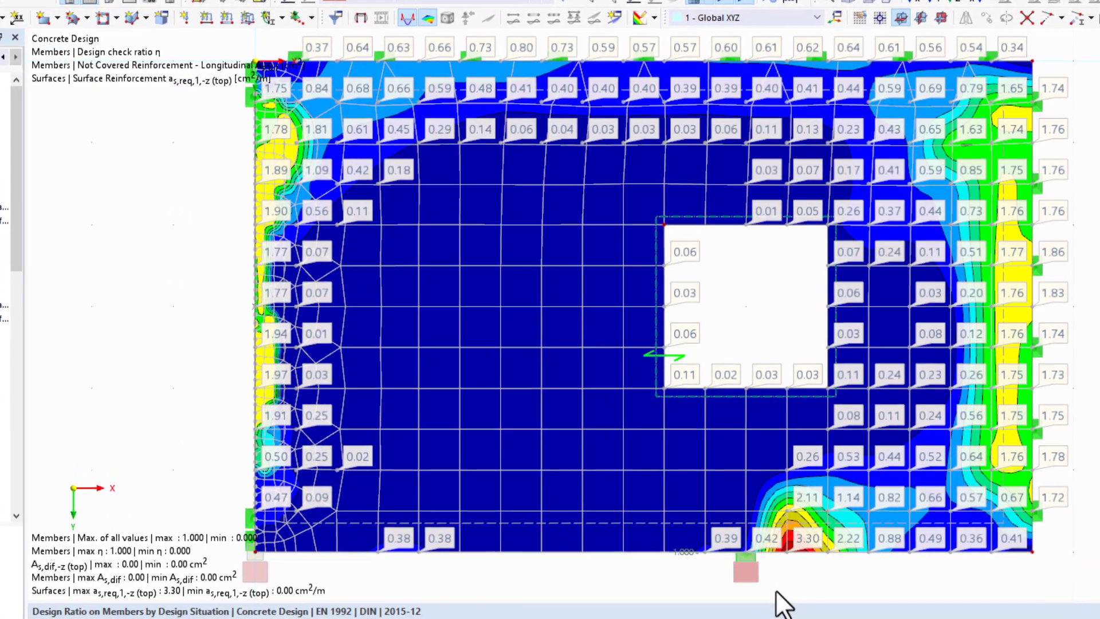